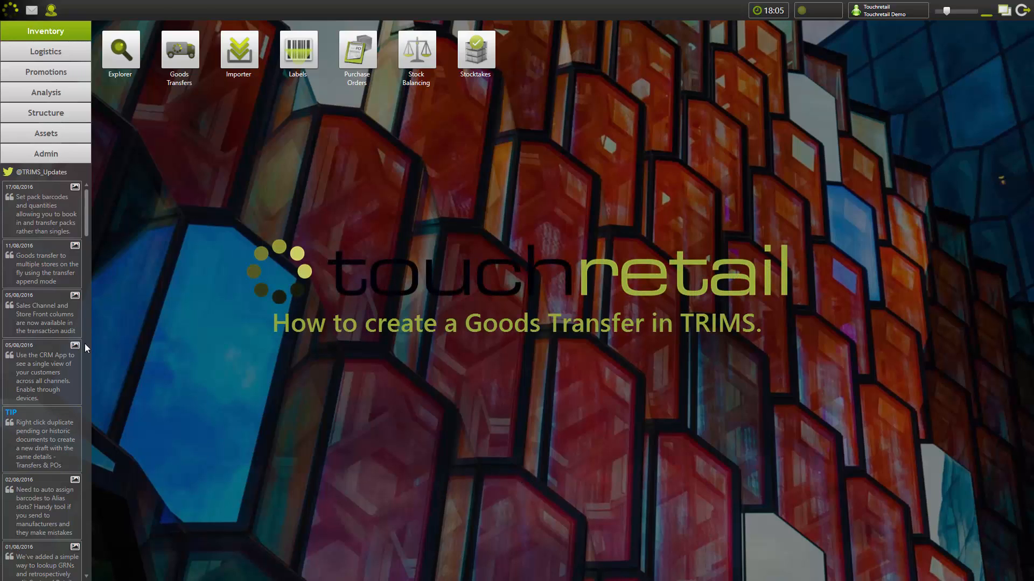
Open the Goods Transfers module from the Inventory apps.
{"action": "left_click", "coordinate": [179, 48]}
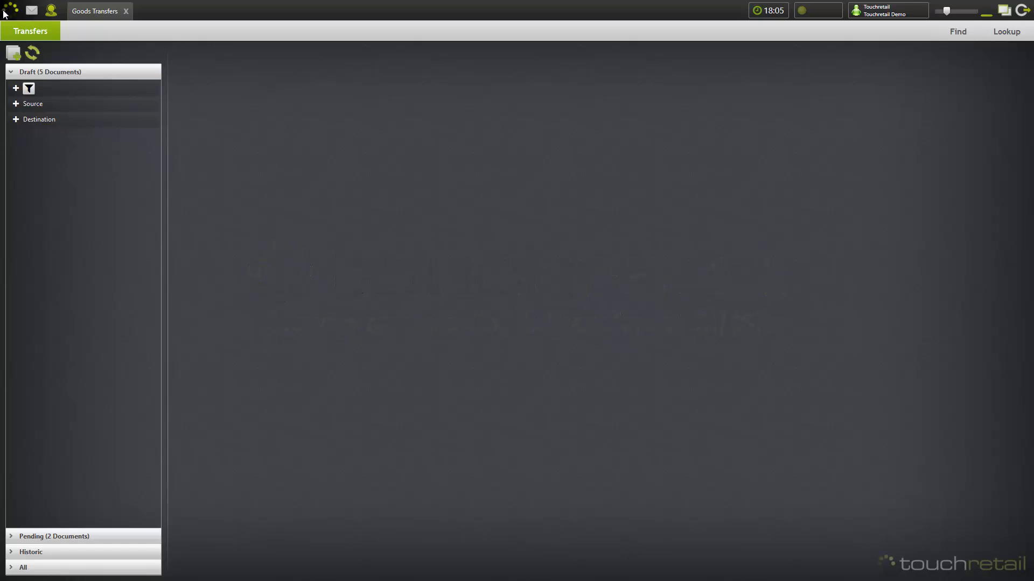
{"action": "mouse_move", "coordinate": [10, 76]}
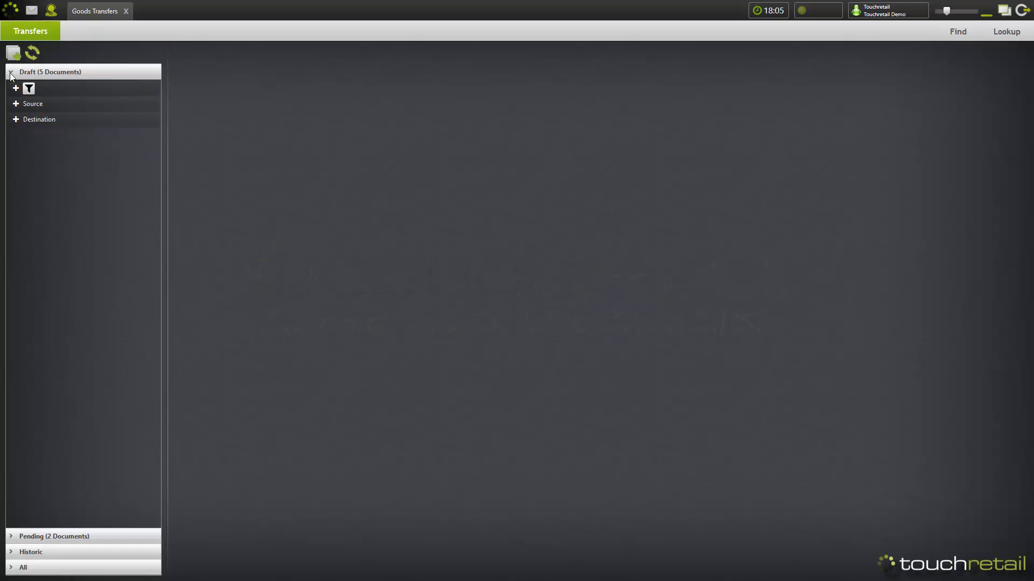
Start a new transfer from Branch 1 to Branch 2 described 'This is just a test'.
{"action": "left_click", "coordinate": [12, 52]}
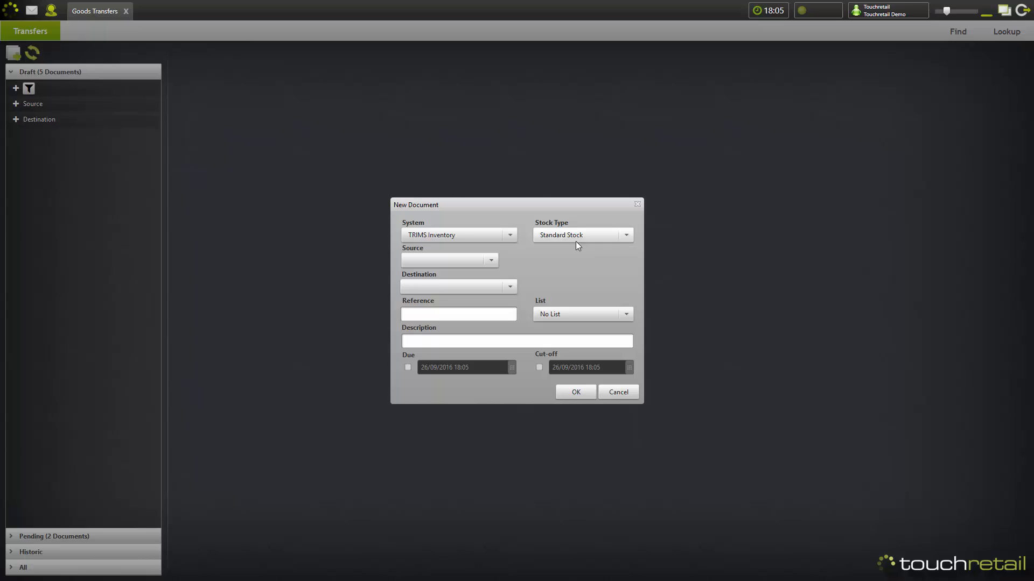
{"action": "left_click", "coordinate": [491, 260]}
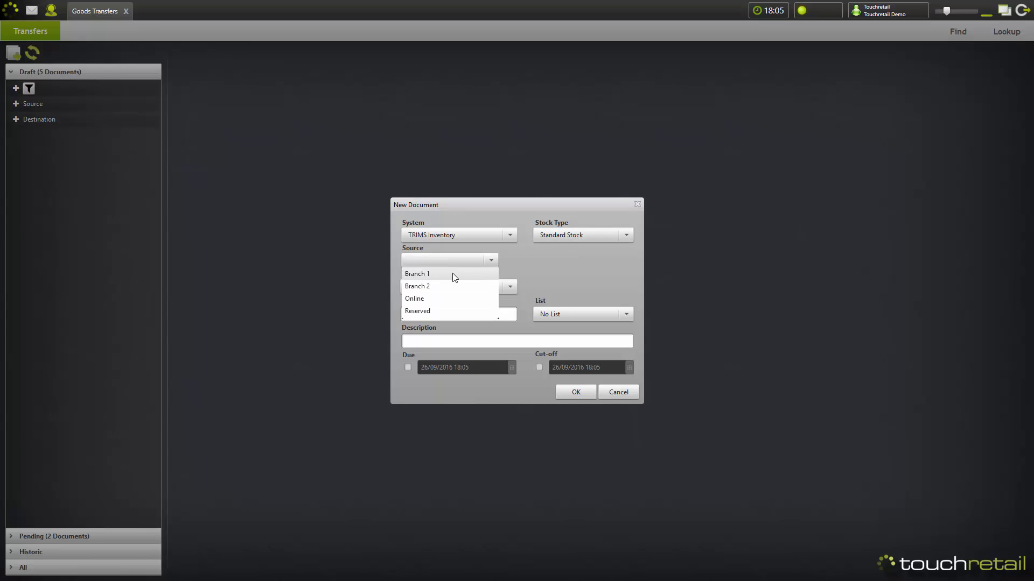
{"action": "left_click", "coordinate": [417, 274]}
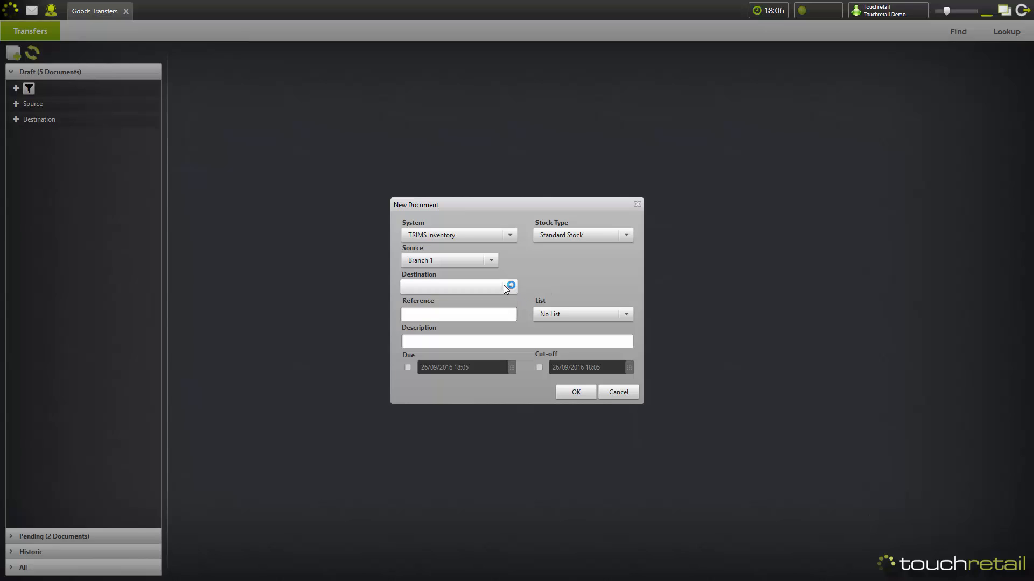
{"action": "left_click", "coordinate": [509, 286]}
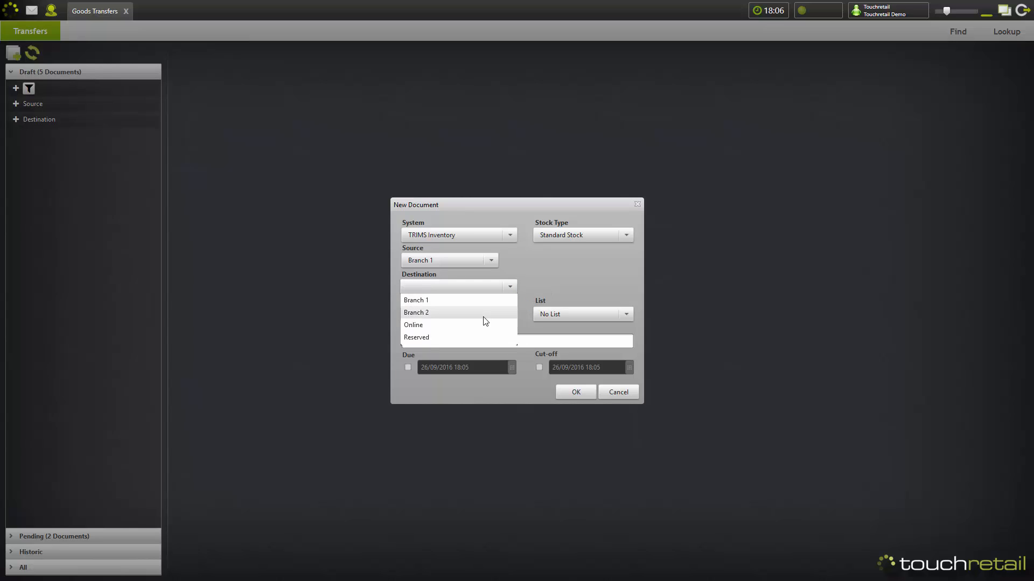
{"action": "left_click", "coordinate": [417, 312]}
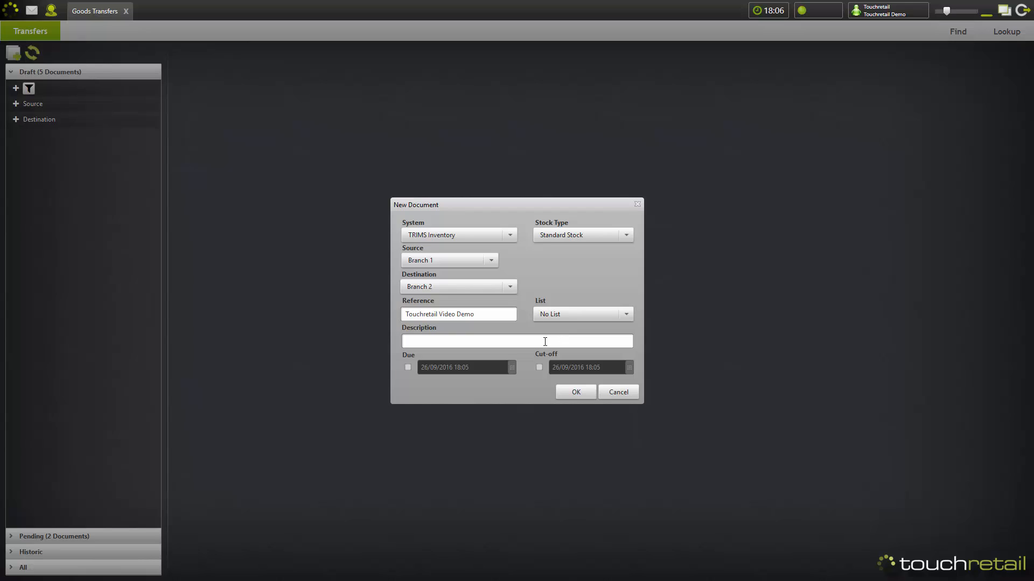
{"action": "type", "text": "This is just a test"}
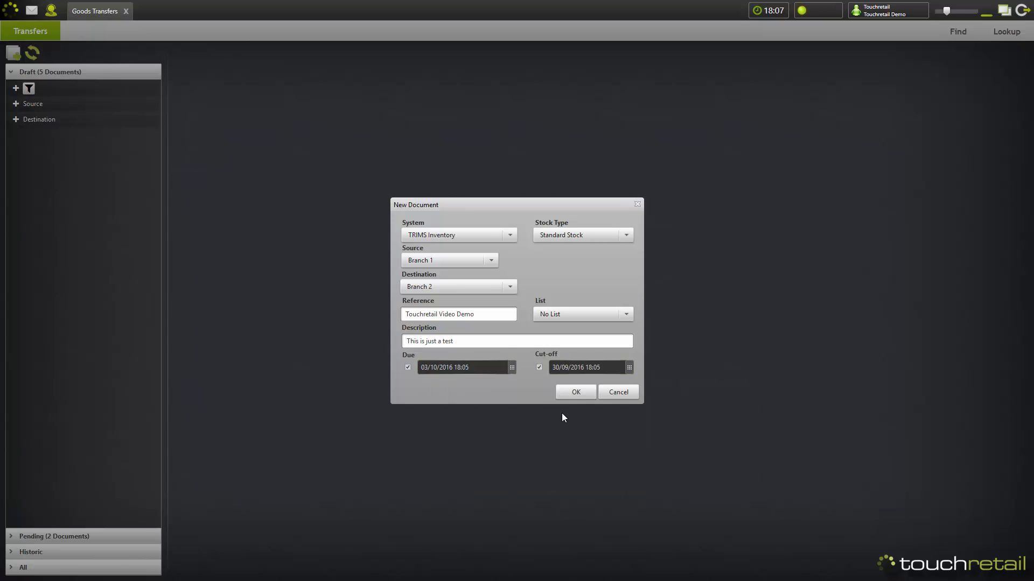
{"action": "mouse_move", "coordinate": [577, 423]}
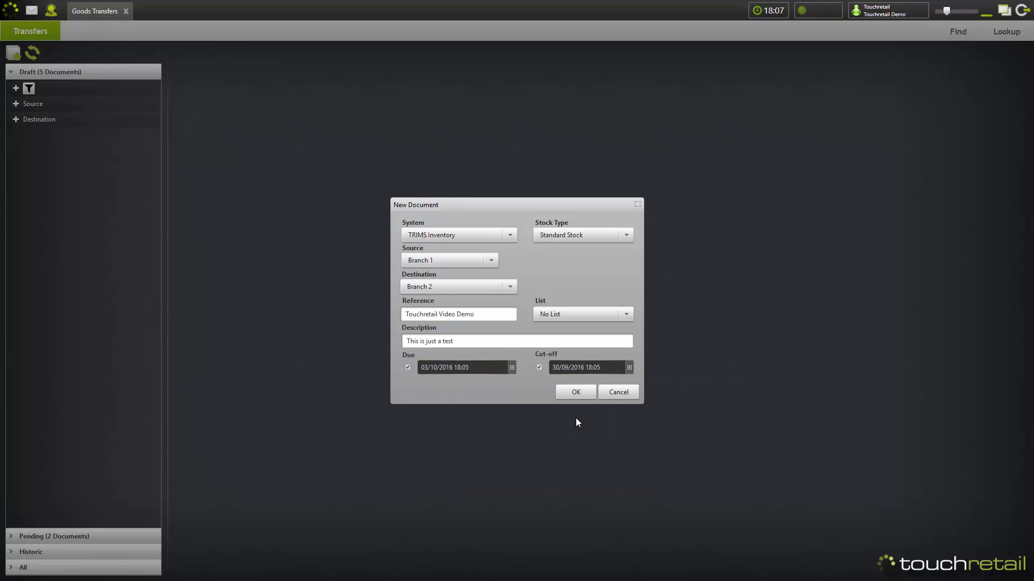
{"action": "mouse_move", "coordinate": [587, 396]}
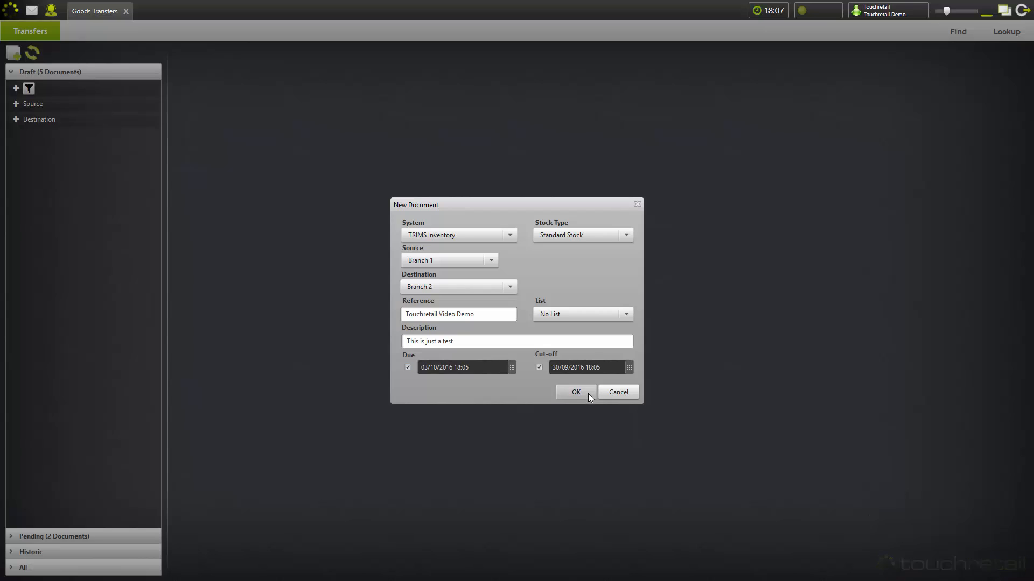
Create the Branch 1 to Branch 2 transfer as a draft document.
{"action": "left_click", "coordinate": [575, 391]}
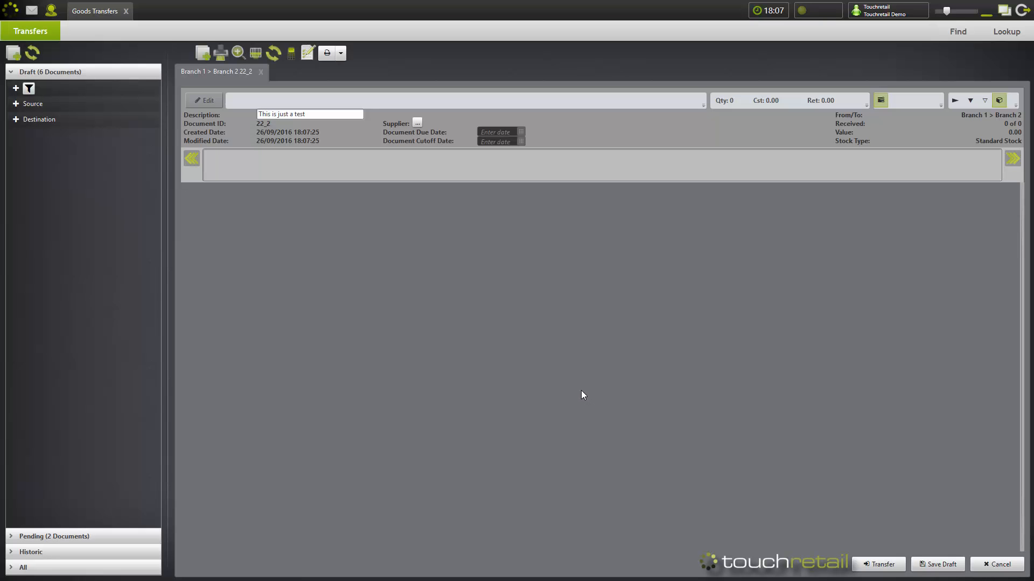
{"action": "mouse_move", "coordinate": [379, 429]}
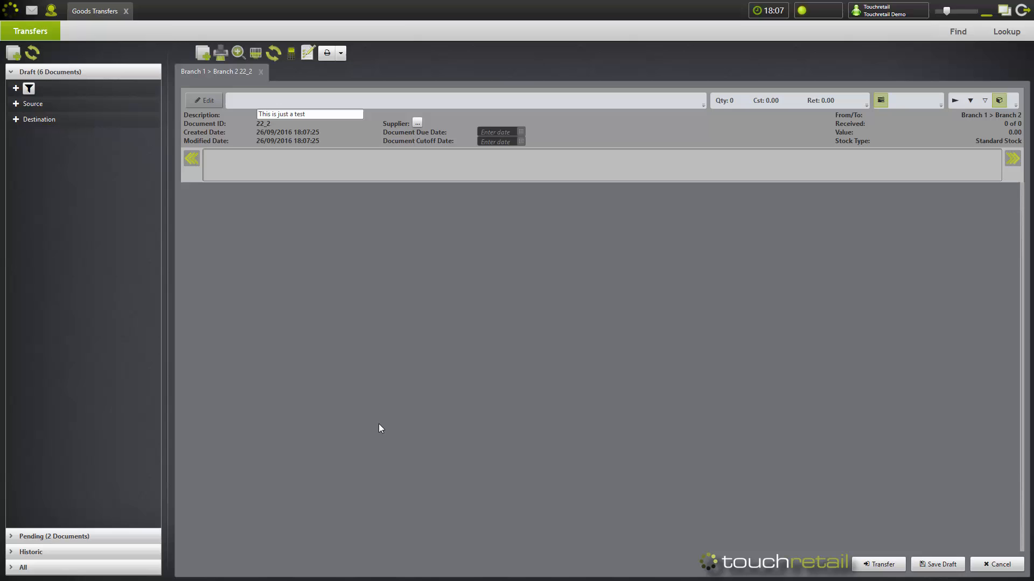
{"action": "mouse_move", "coordinate": [344, 28]}
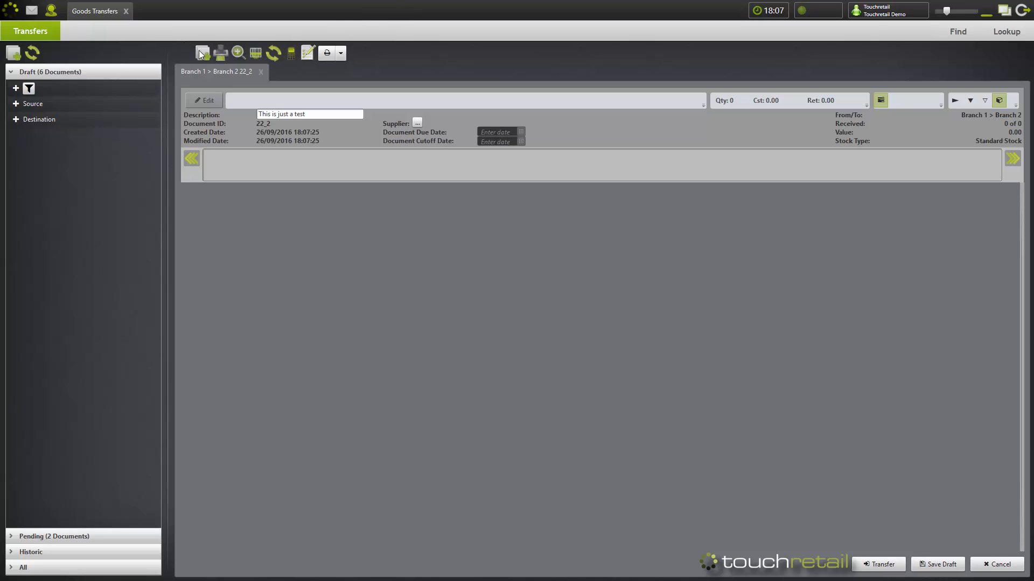
{"action": "mouse_move", "coordinate": [717, 181]}
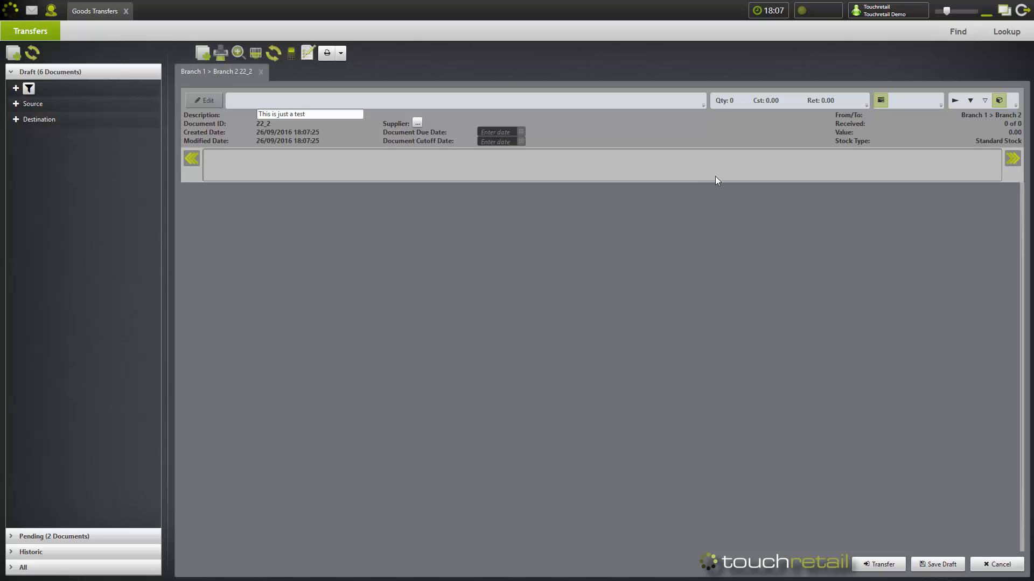
{"action": "mouse_move", "coordinate": [258, 110]}
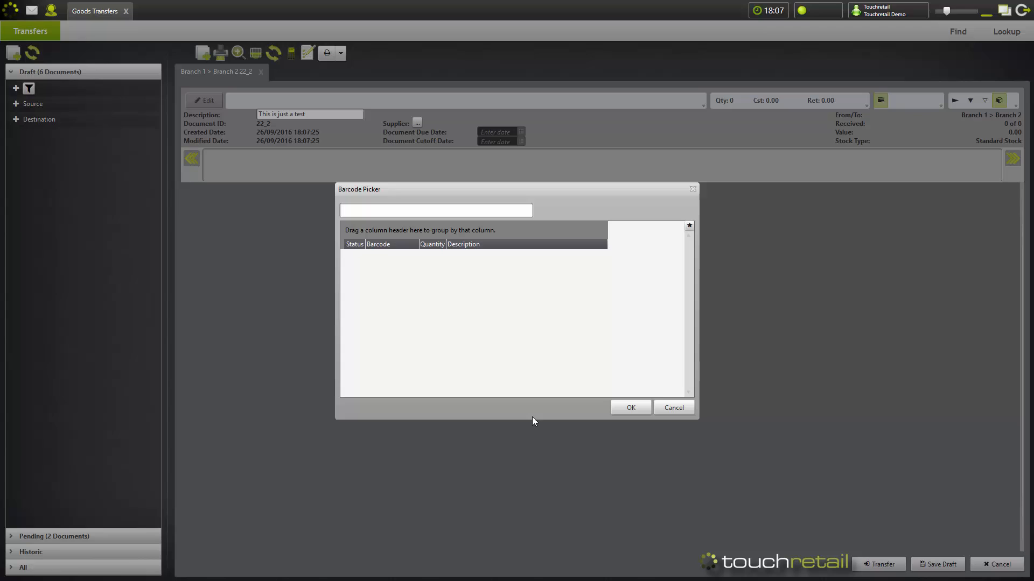
{"action": "mouse_move", "coordinate": [528, 422]}
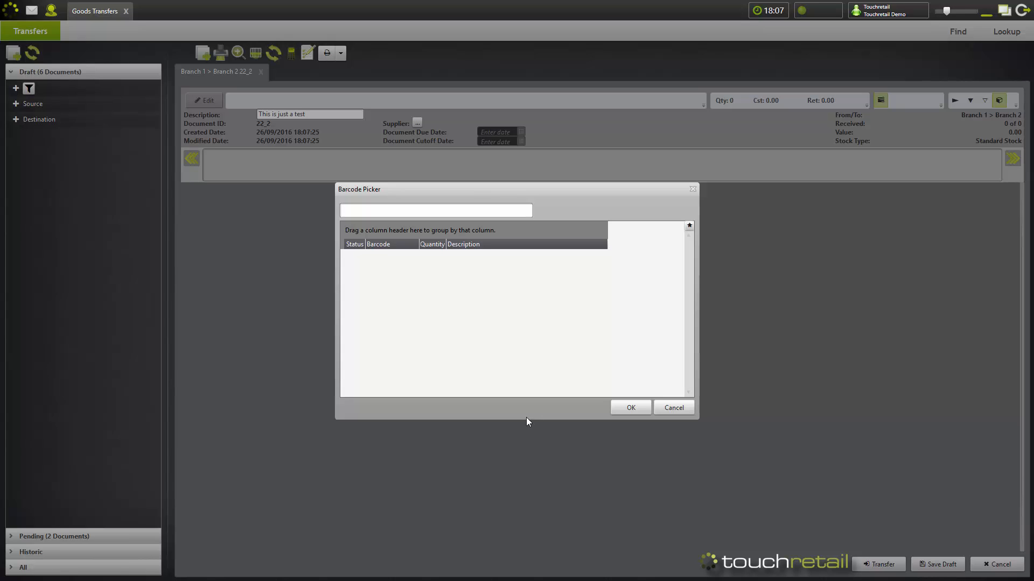
Open draft transfer 22_2 (Branch 1 > Branch 2) in the Transfers workspace.
{"action": "left_click", "coordinate": [435, 211]}
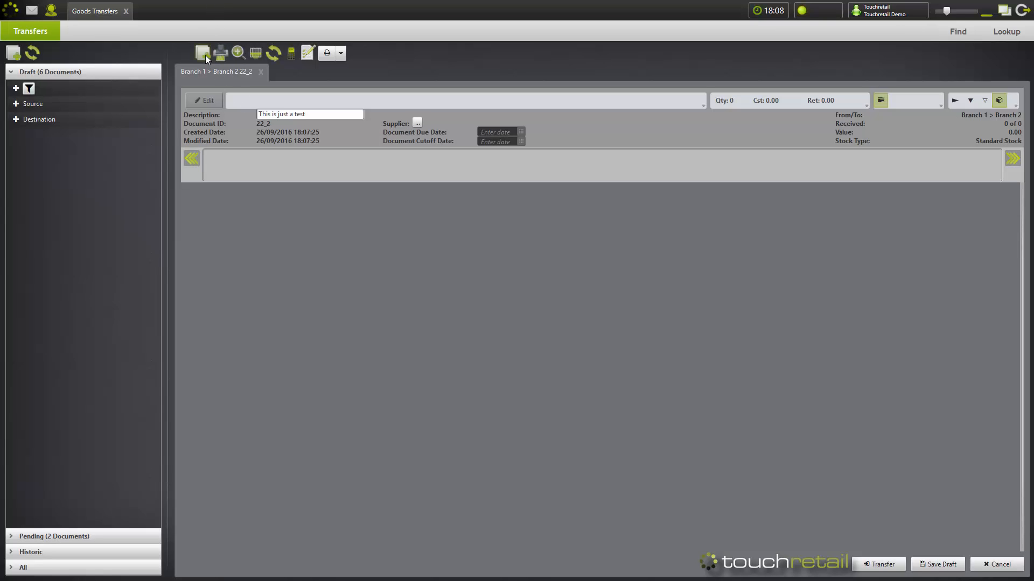
Browse the product picker down the TRIMS Inventory tree toward Eton shirts.
{"action": "left_click", "coordinate": [202, 53]}
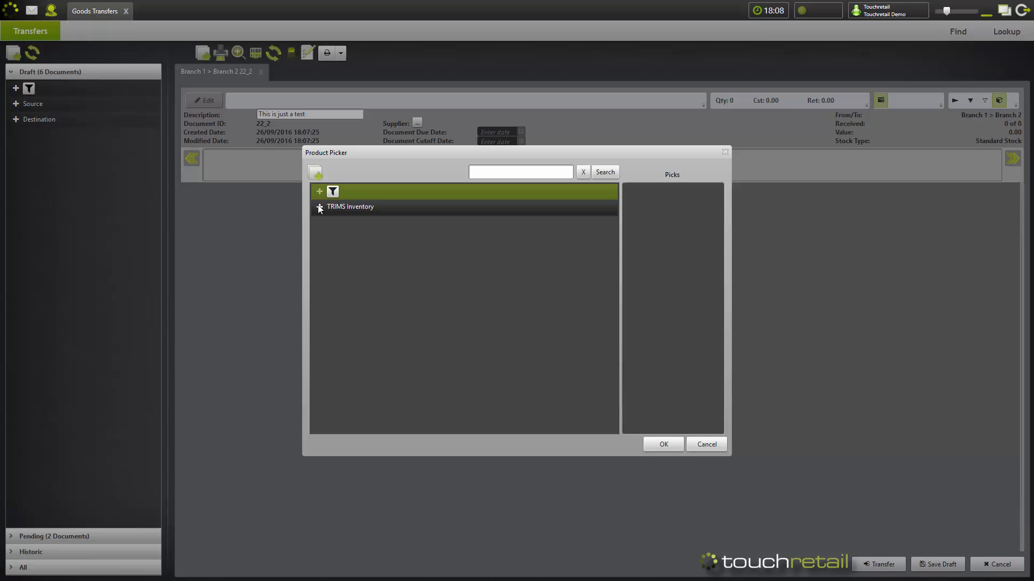
{"action": "left_click", "coordinate": [319, 206]}
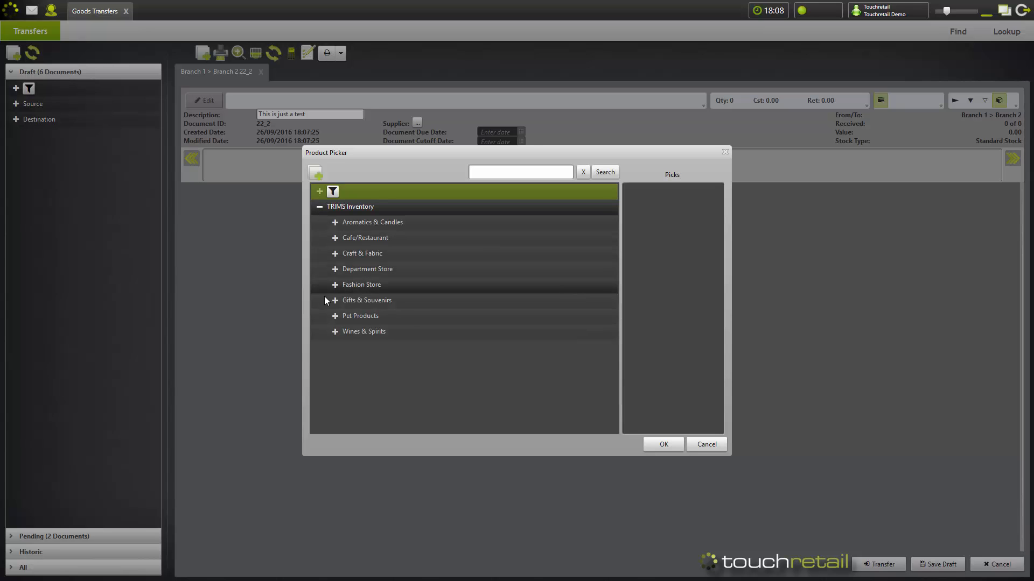
{"action": "right_click", "coordinate": [440, 399]}
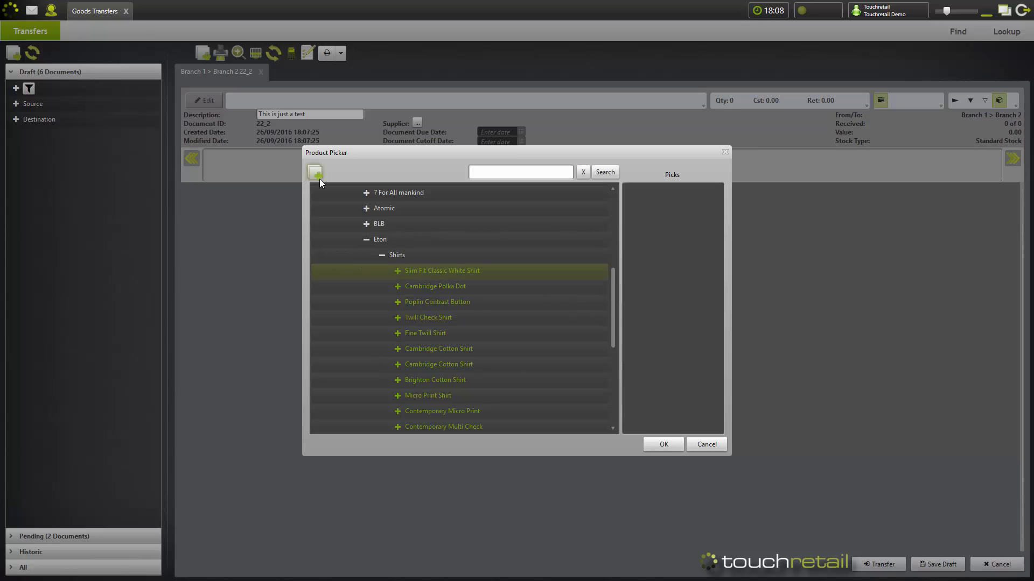
{"action": "mouse_move", "coordinate": [551, 249]}
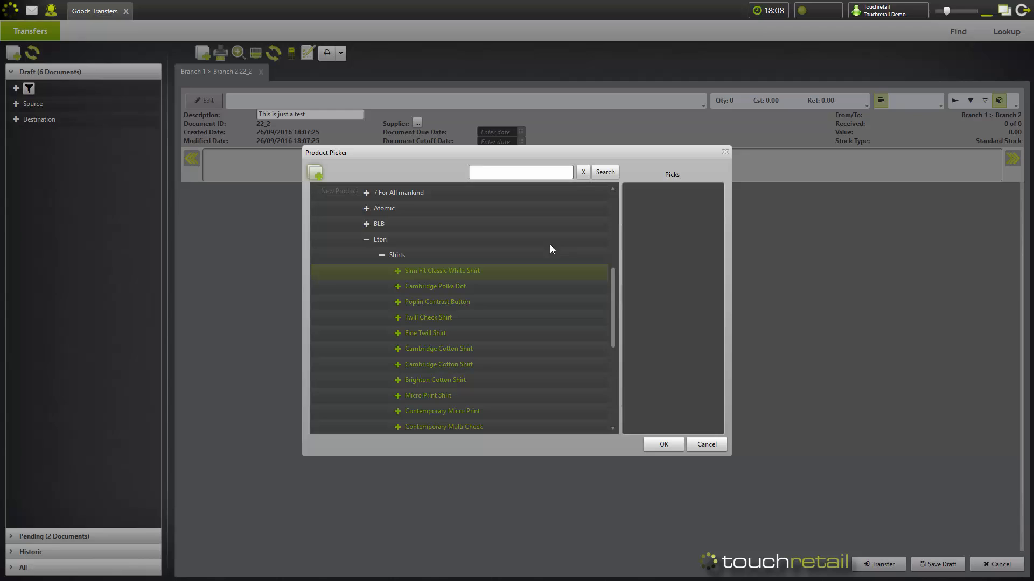
{"action": "mouse_move", "coordinate": [437, 271]}
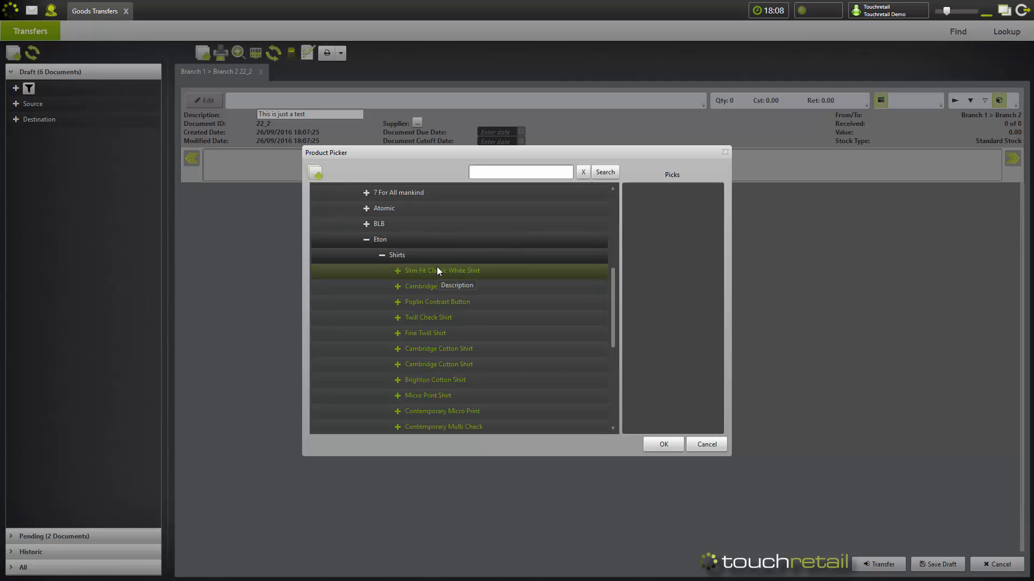
{"action": "mouse_move", "coordinate": [461, 258]}
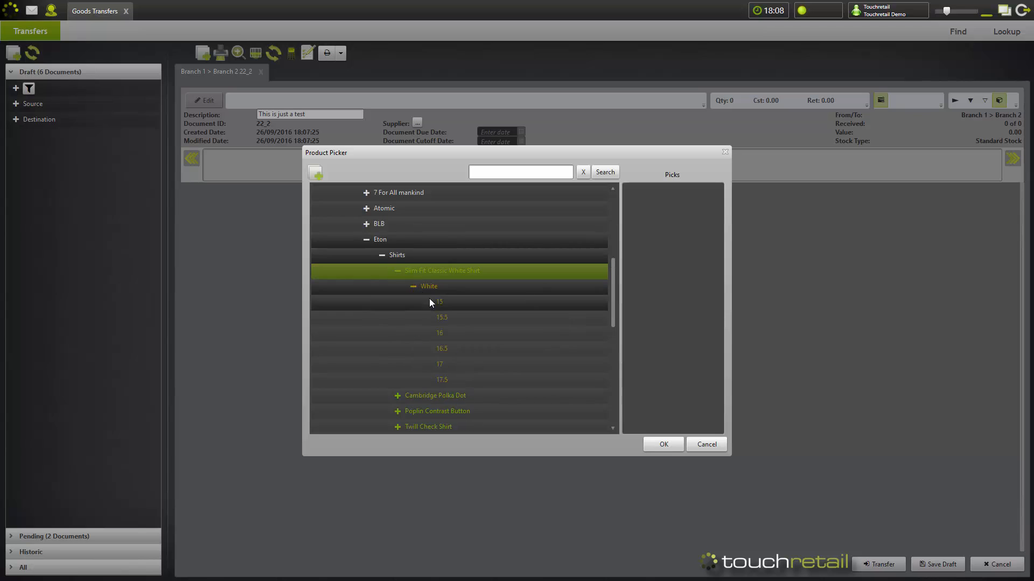
{"action": "mouse_move", "coordinate": [431, 305]}
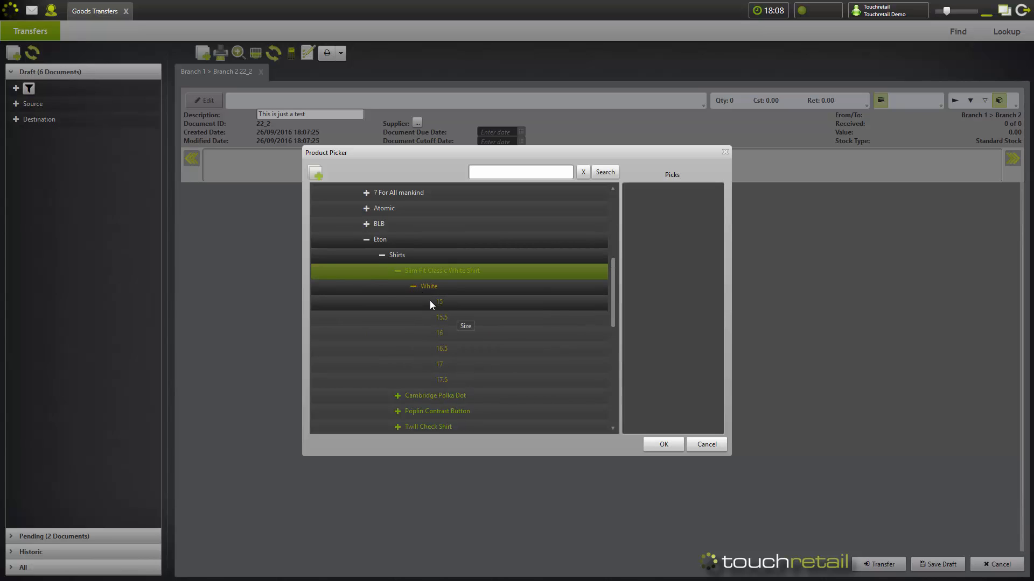
{"action": "mouse_move", "coordinate": [453, 338]}
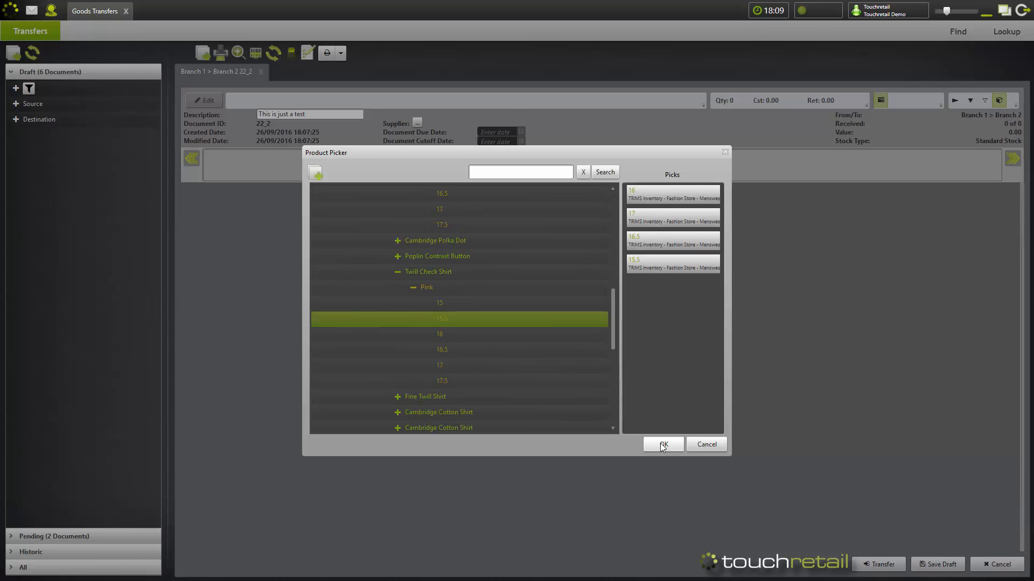
Confirm the picked white and pink Eton shirt sizes into the transfer grid.
{"action": "left_click", "coordinate": [661, 444]}
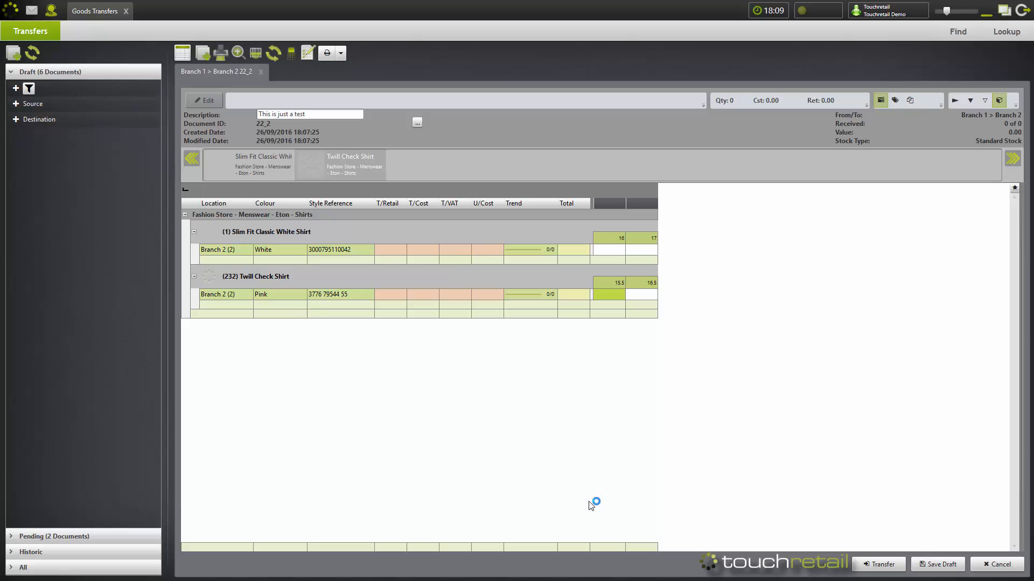
{"action": "mouse_move", "coordinate": [614, 253]}
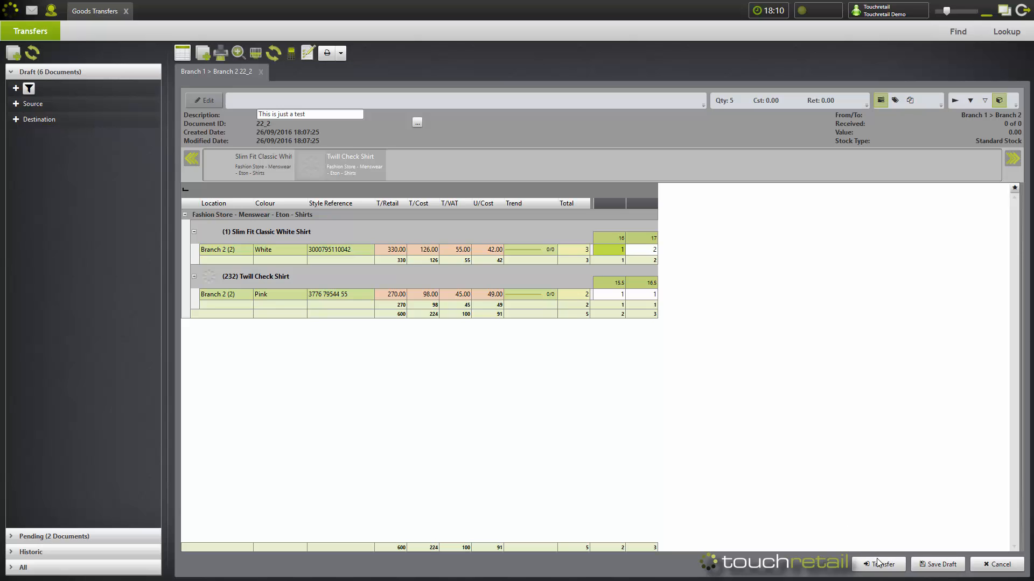
Commit transfer 22_2, keeping Pending (Awaiting delivery) as the mode.
{"action": "left_click", "coordinate": [881, 564]}
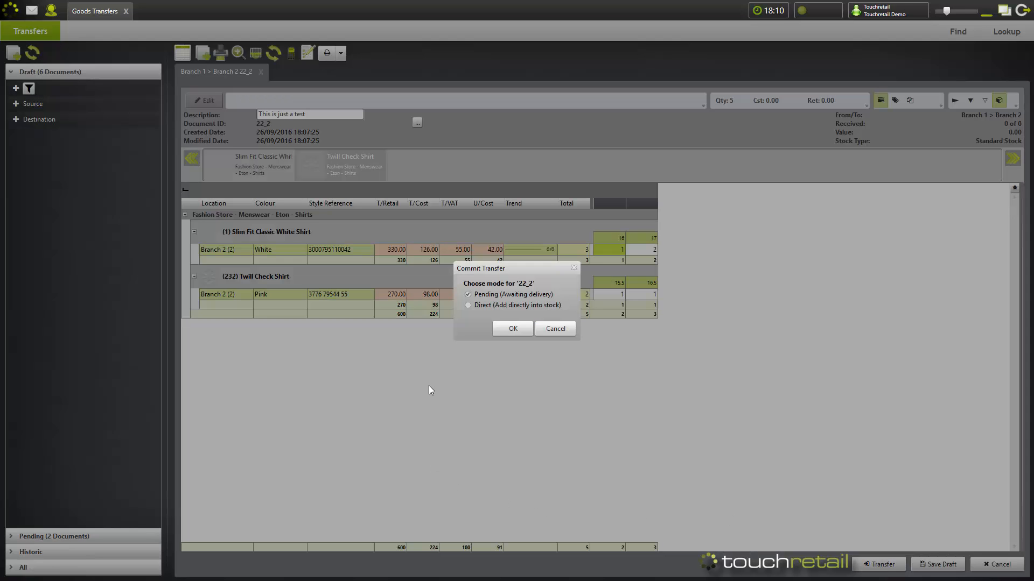
{"action": "mouse_move", "coordinate": [302, 261]}
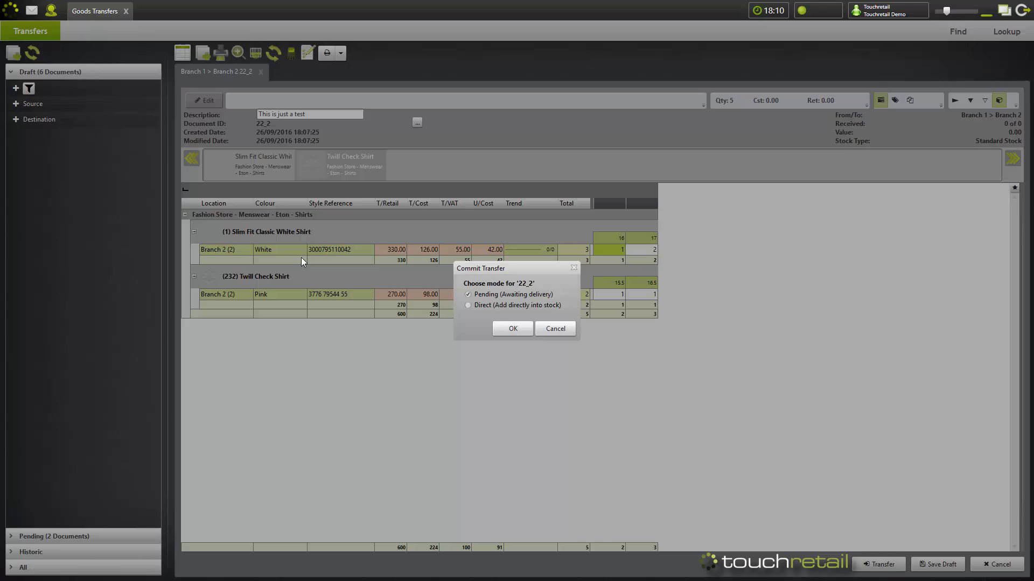
{"action": "mouse_move", "coordinate": [71, 216]}
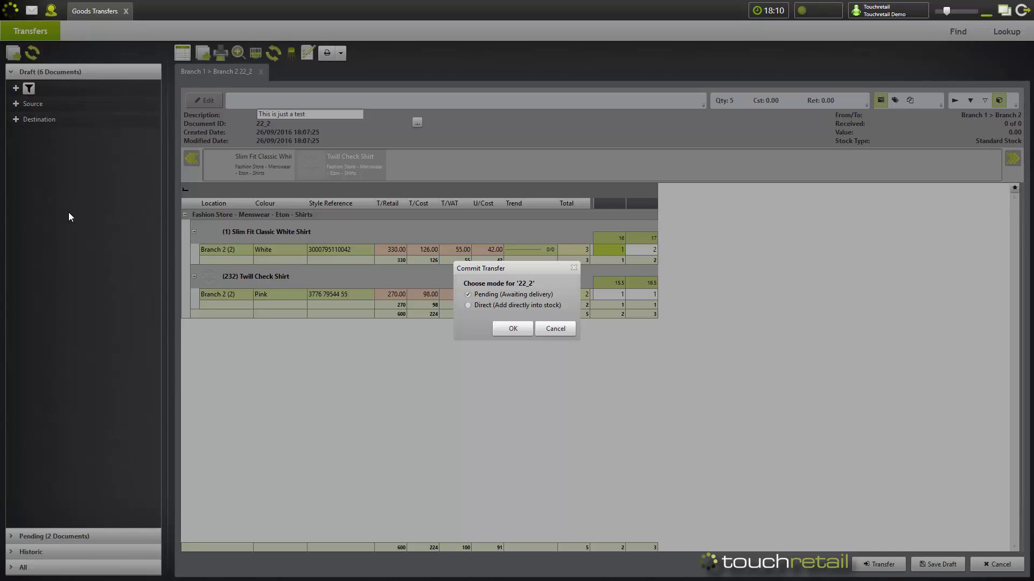
{"action": "mouse_move", "coordinate": [39, 205]}
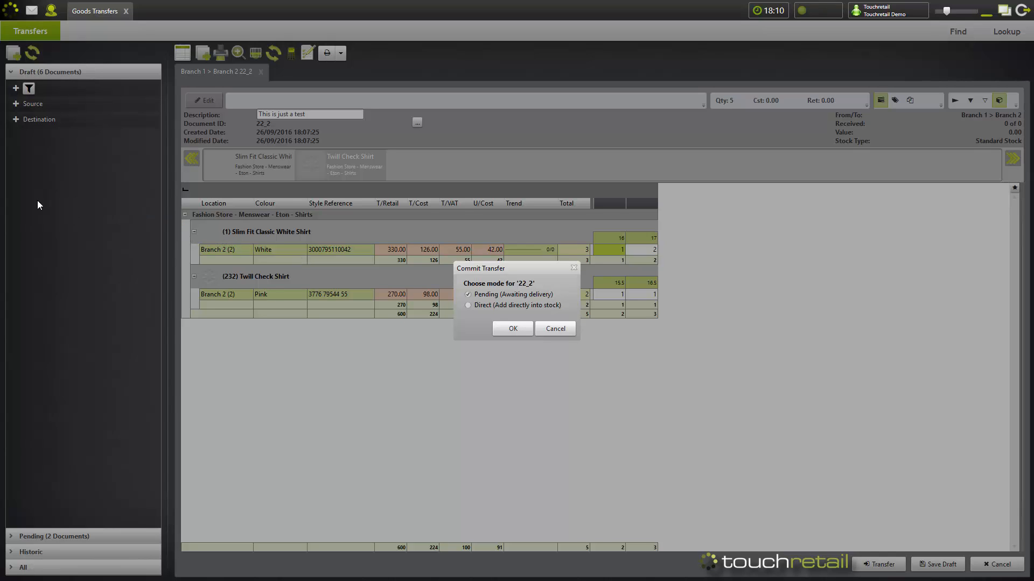
{"action": "mouse_move", "coordinate": [43, 215]}
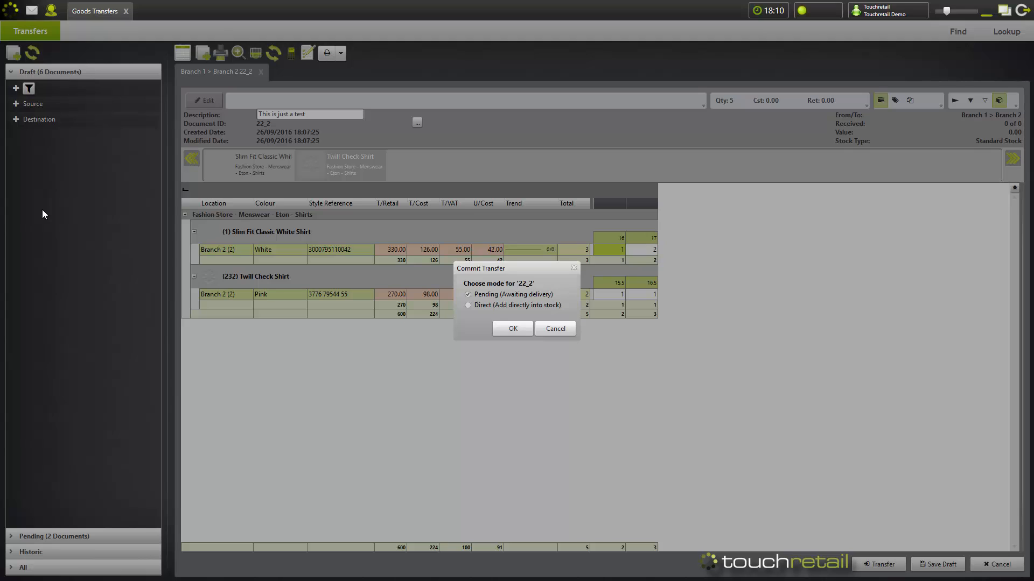
{"action": "mouse_move", "coordinate": [38, 213]}
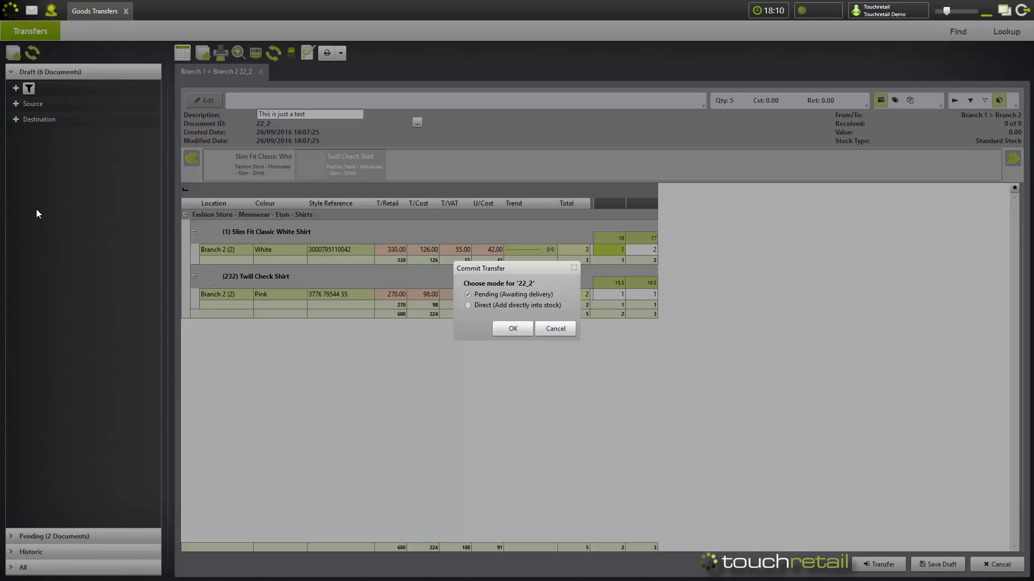